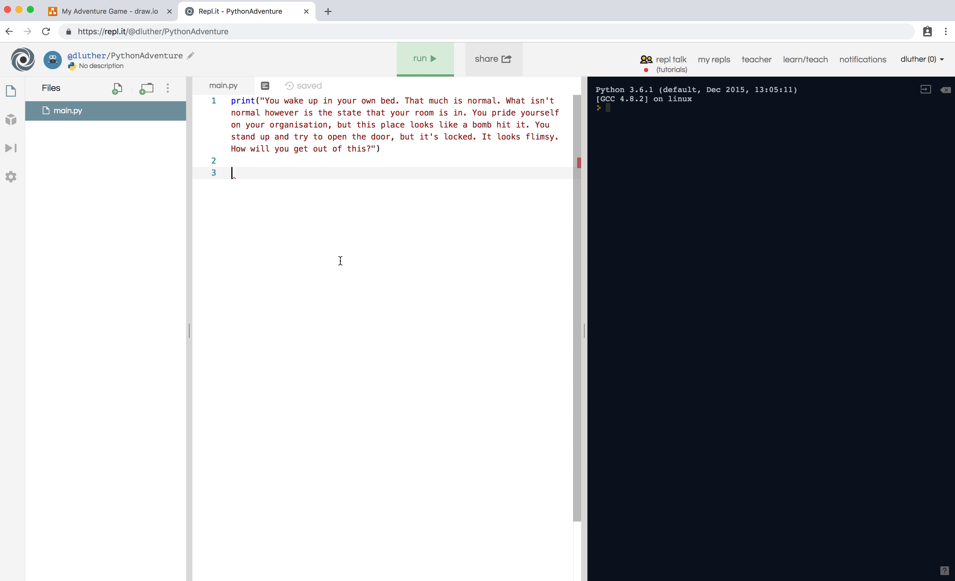
Write door_closed = True and the while loop handling open, break and other answers.
{"action": "type", "text": "door_closed = True"}
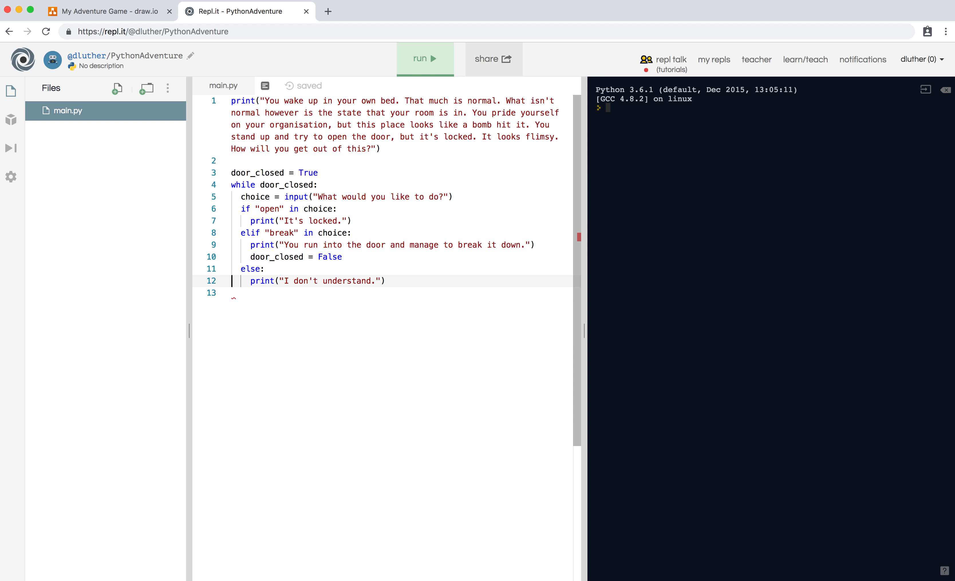
{"action": "double_click", "coordinate": [275, 173]}
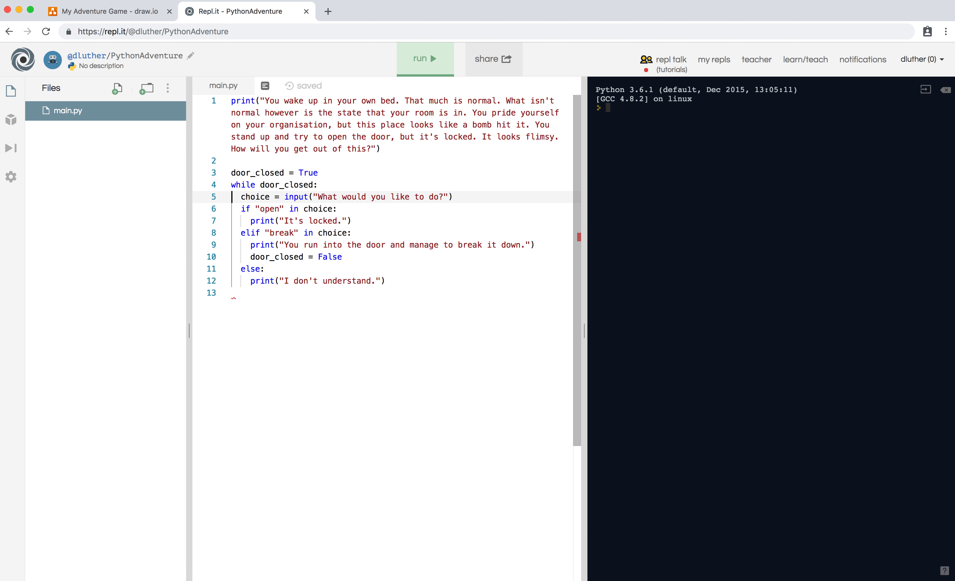
{"action": "left_click", "coordinate": [275, 185]}
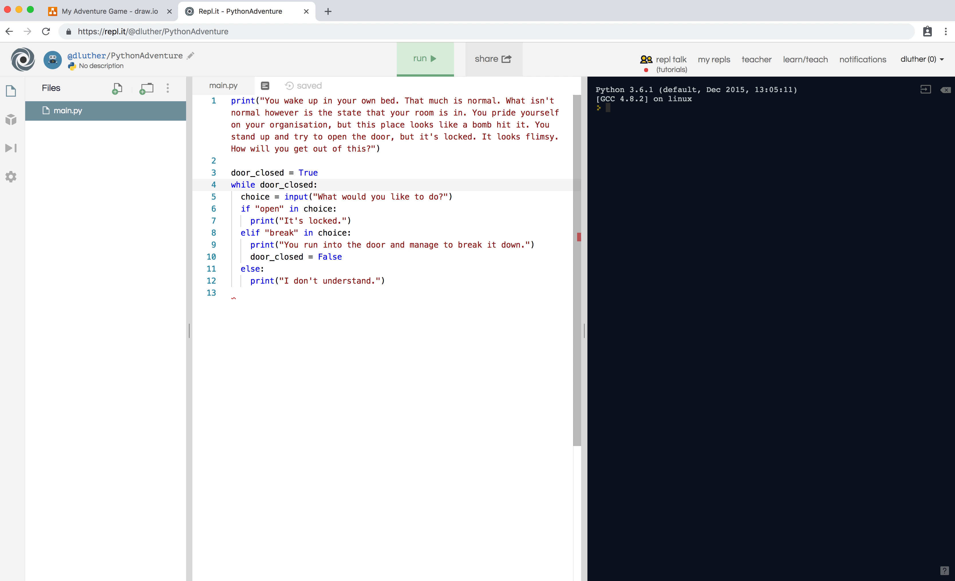
{"action": "double_click", "coordinate": [257, 172]}
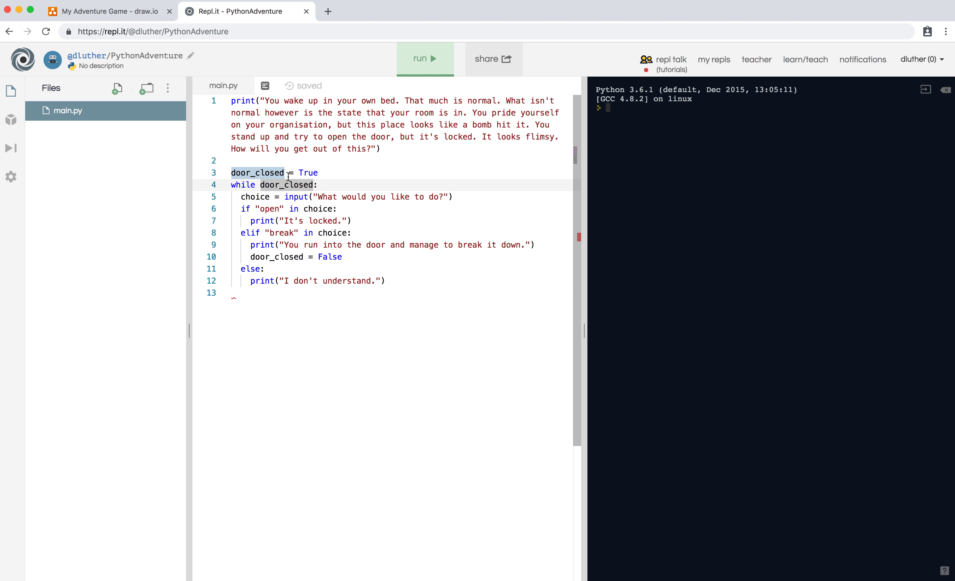
{"action": "mouse_move", "coordinate": [344, 201]}
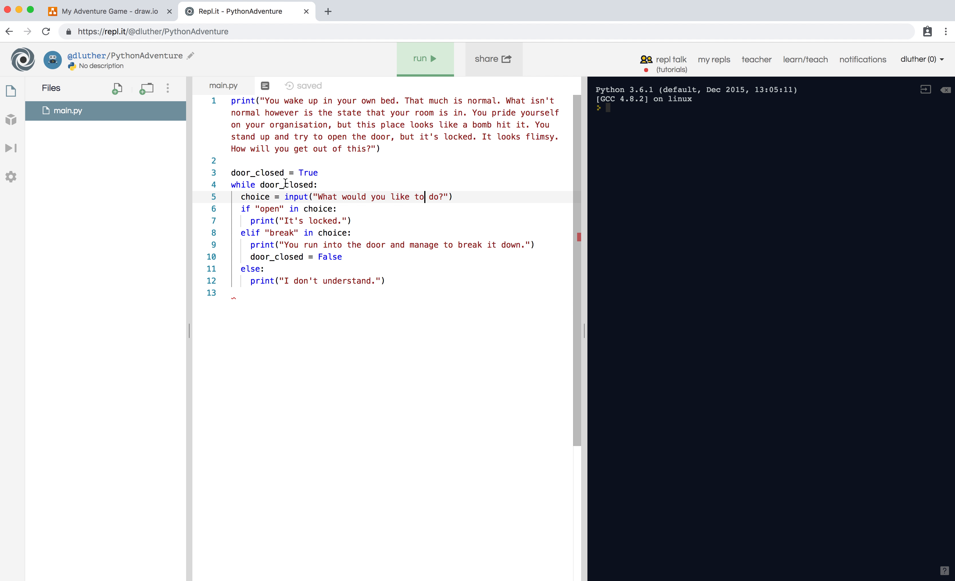
{"action": "double_click", "coordinate": [255, 197]}
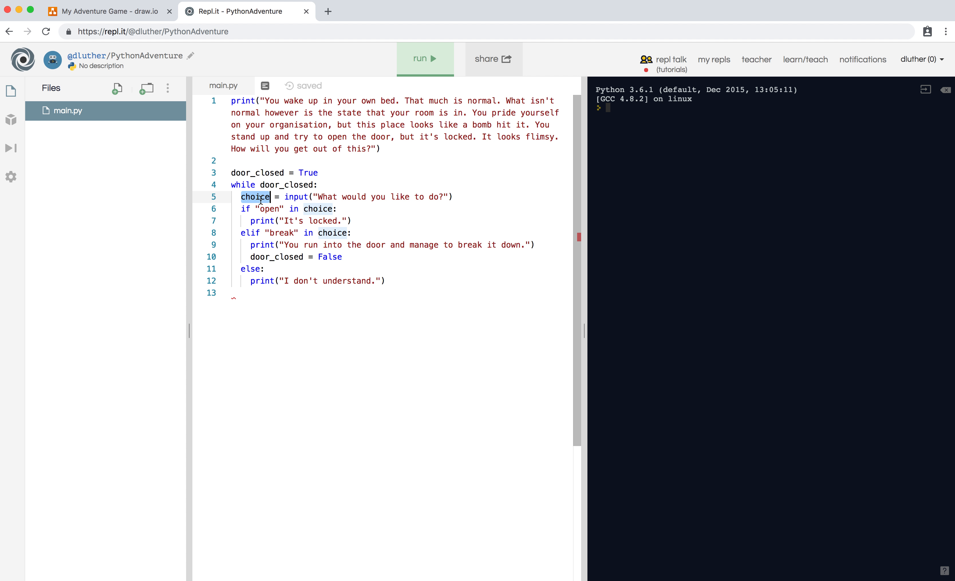
{"action": "left_click", "coordinate": [257, 209]}
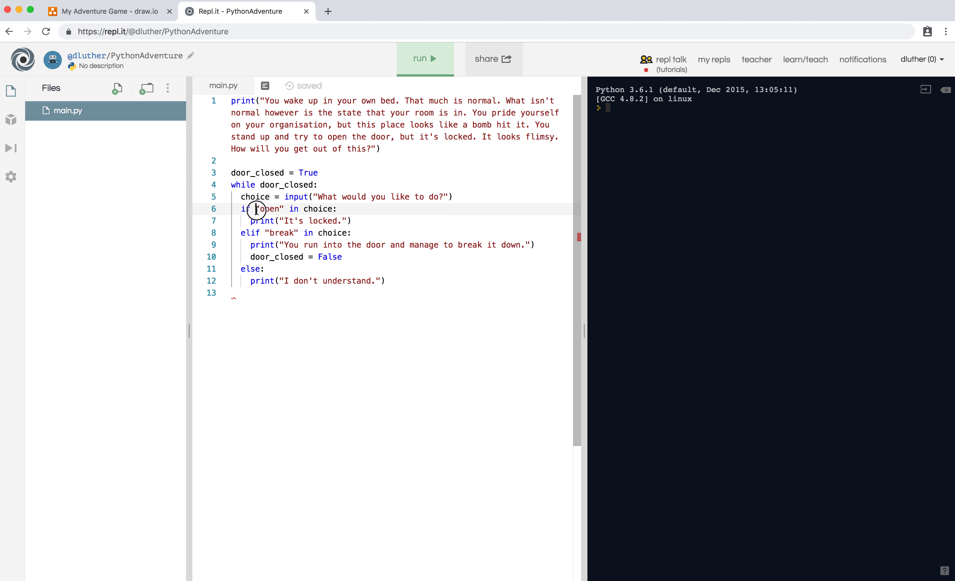
{"action": "double_click", "coordinate": [270, 209]}
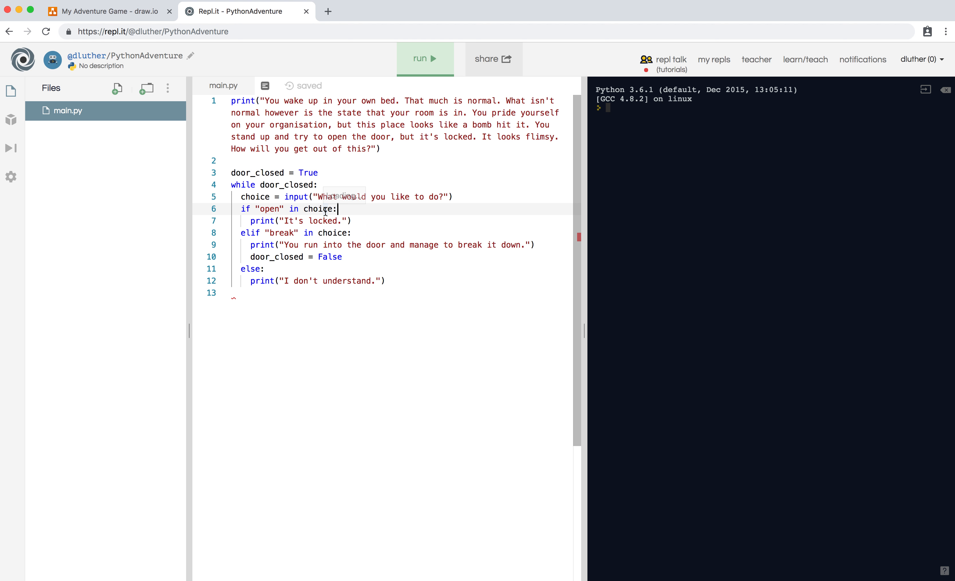
{"action": "double_click", "coordinate": [323, 221]}
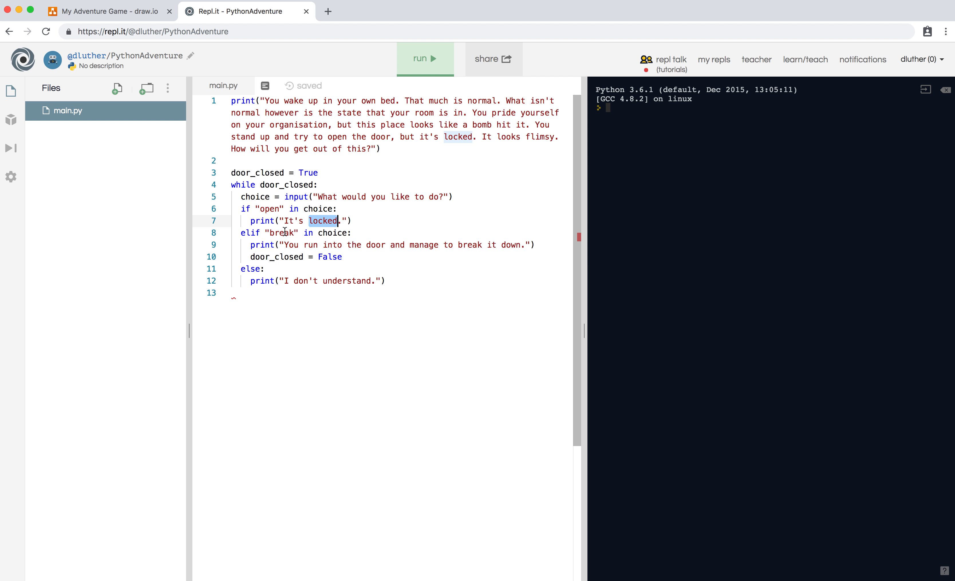
{"action": "double_click", "coordinate": [334, 232]}
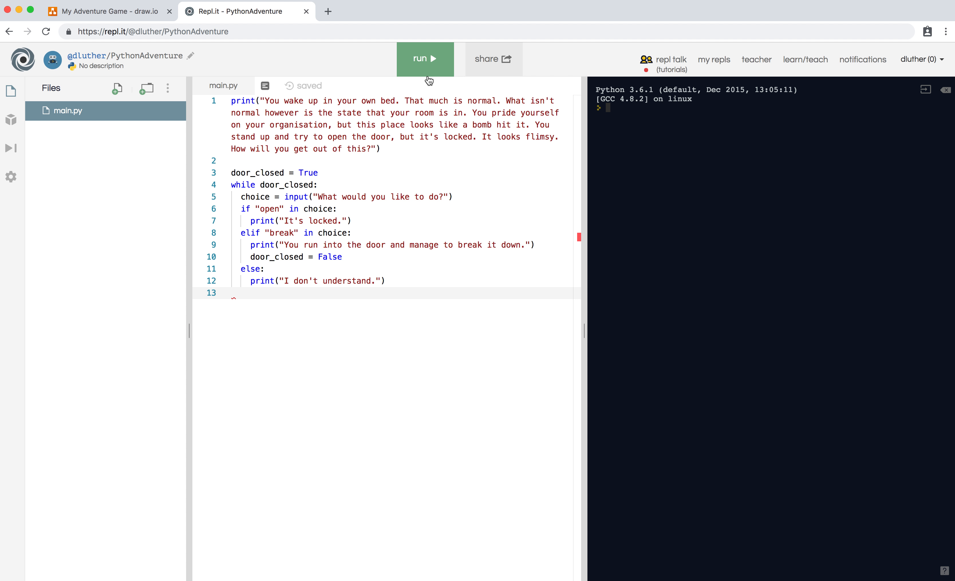
Run the adventure and answer open then cry, getting 'It's locked.' and 'I don't understand.'.
{"action": "left_click", "coordinate": [424, 59]}
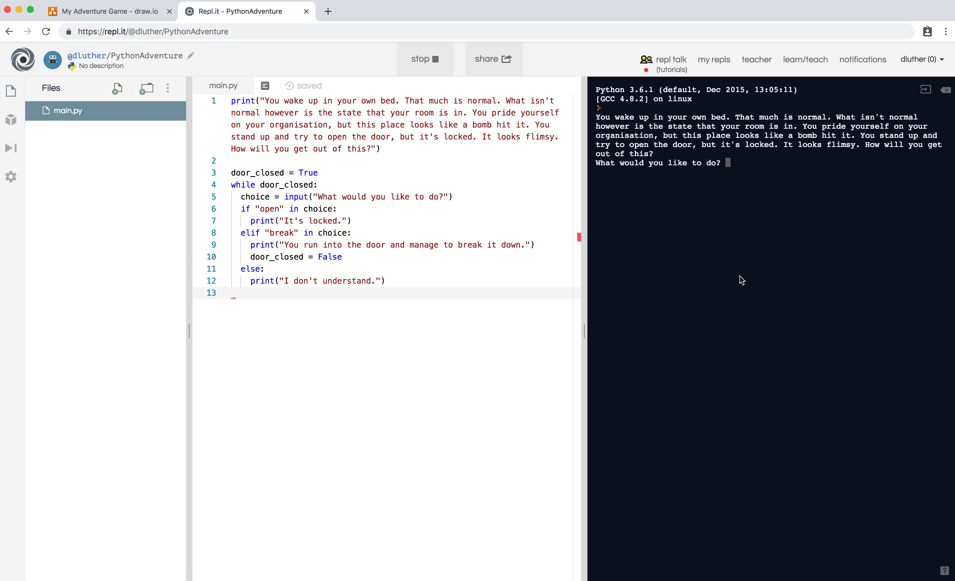
{"action": "mouse_move", "coordinate": [822, 173]}
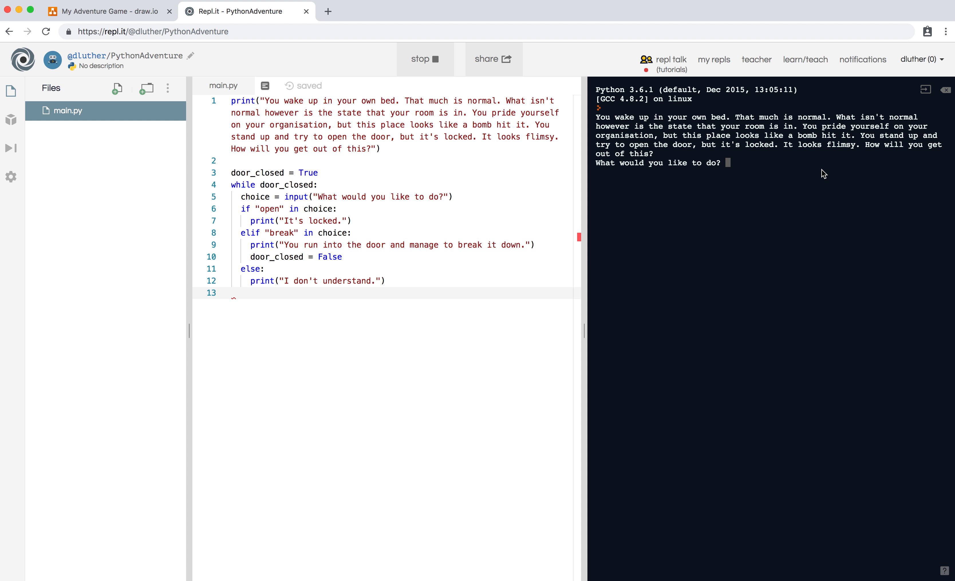
{"action": "type", "text": "open"}
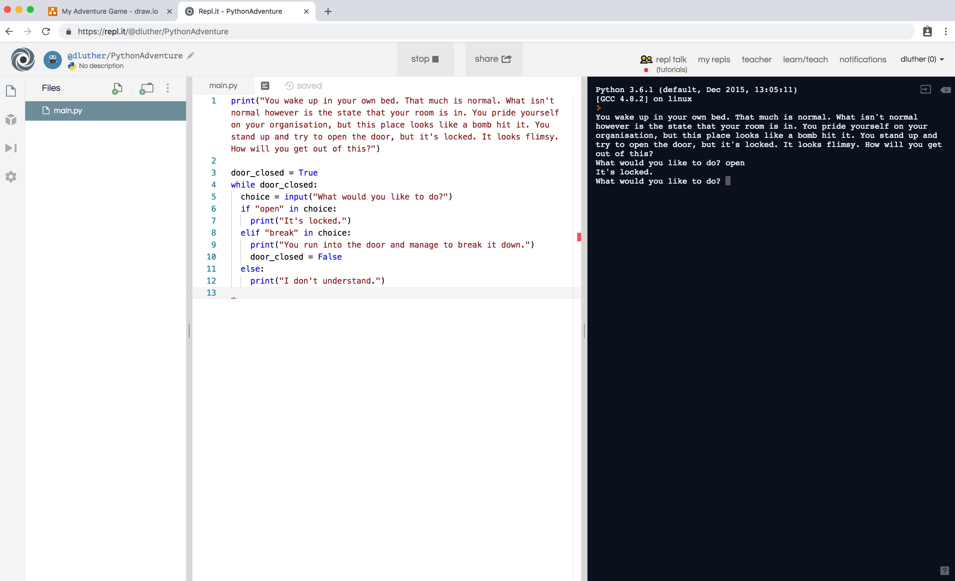
{"action": "type", "text": "cry"}
{"action": "type", "text": "sleep"}
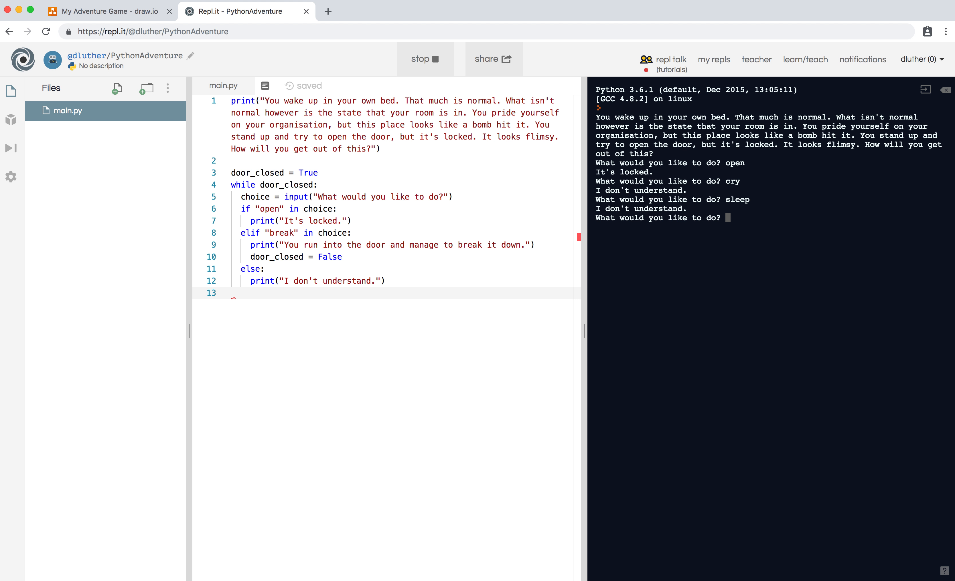
Answer break so the game reports breaking the door down and the loop ends.
{"action": "type", "text": "break"}
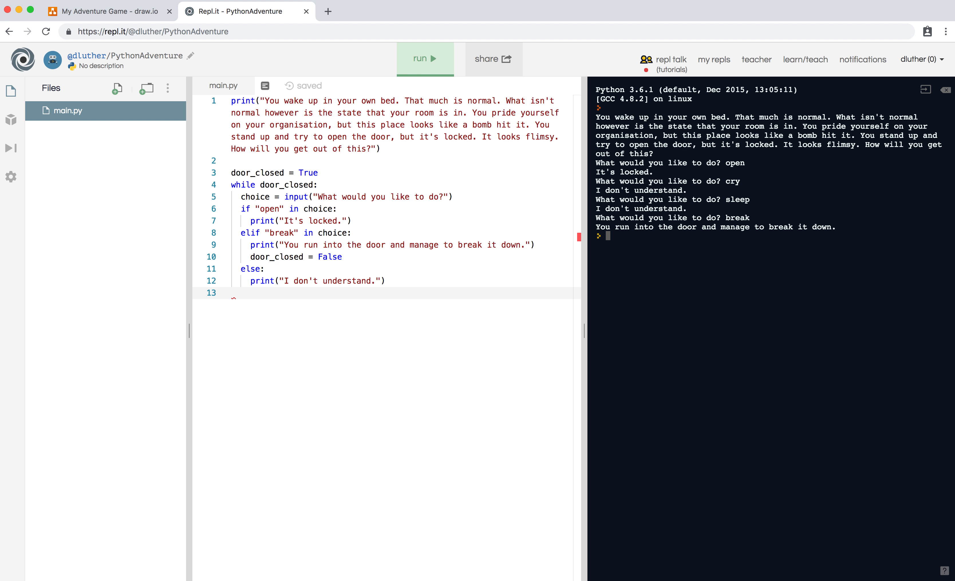
{"action": "mouse_move", "coordinate": [726, 244]}
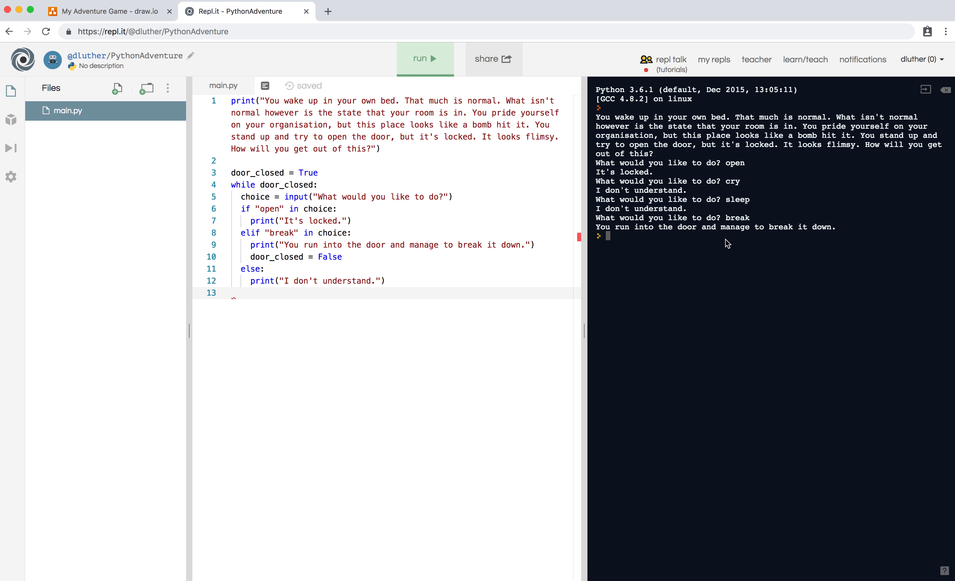
{"action": "mouse_move", "coordinate": [699, 252]}
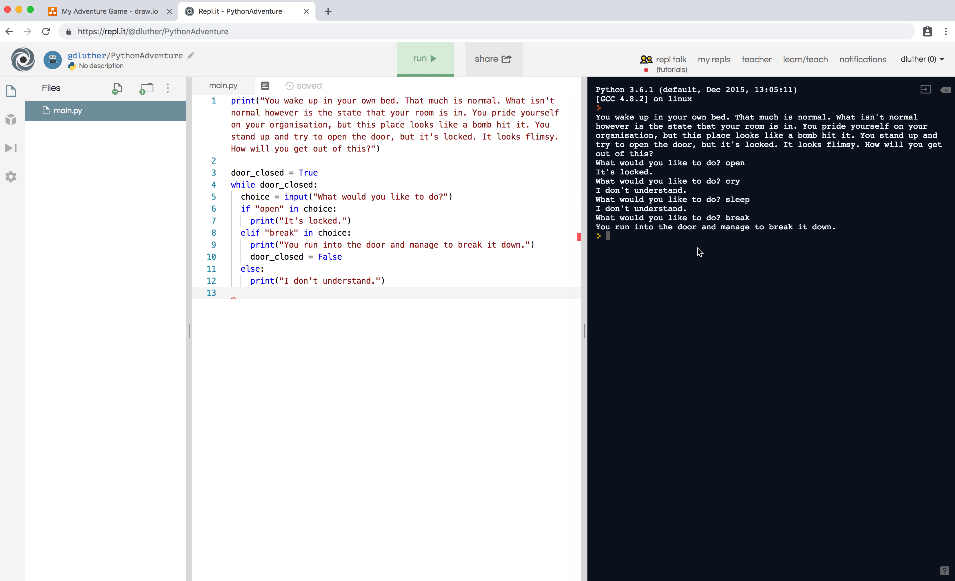
{"action": "mouse_move", "coordinate": [208, 212]}
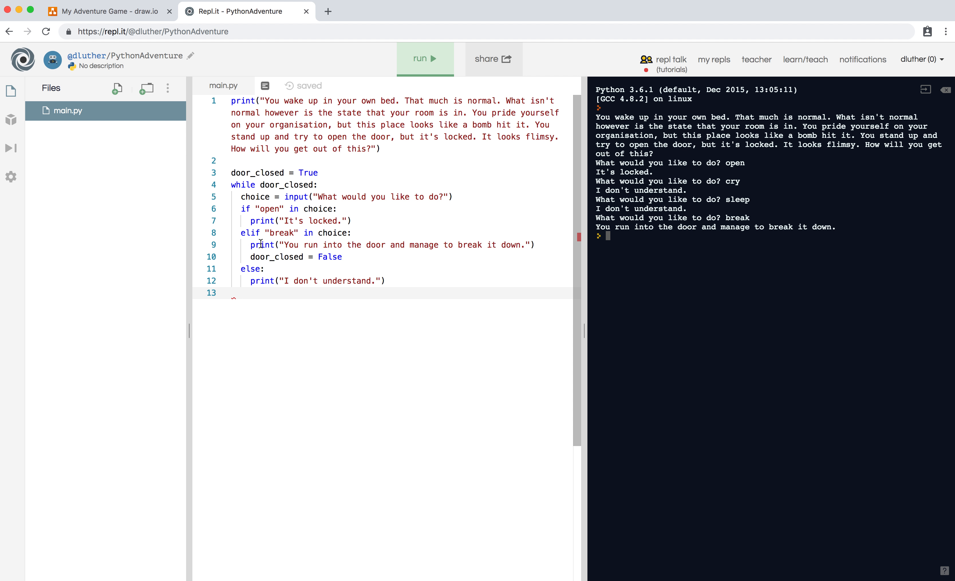
{"action": "mouse_move", "coordinate": [298, 290]}
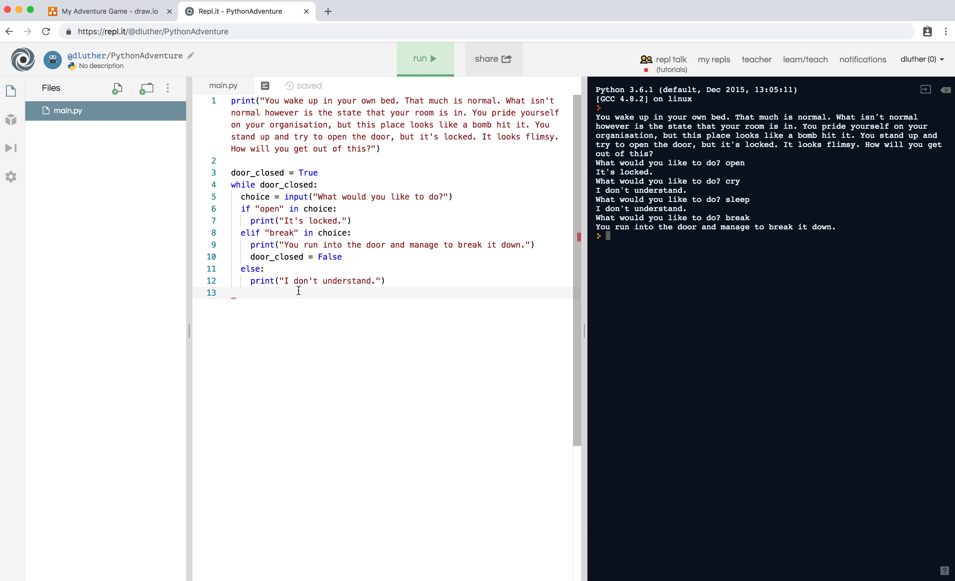
{"action": "mouse_move", "coordinate": [340, 325]}
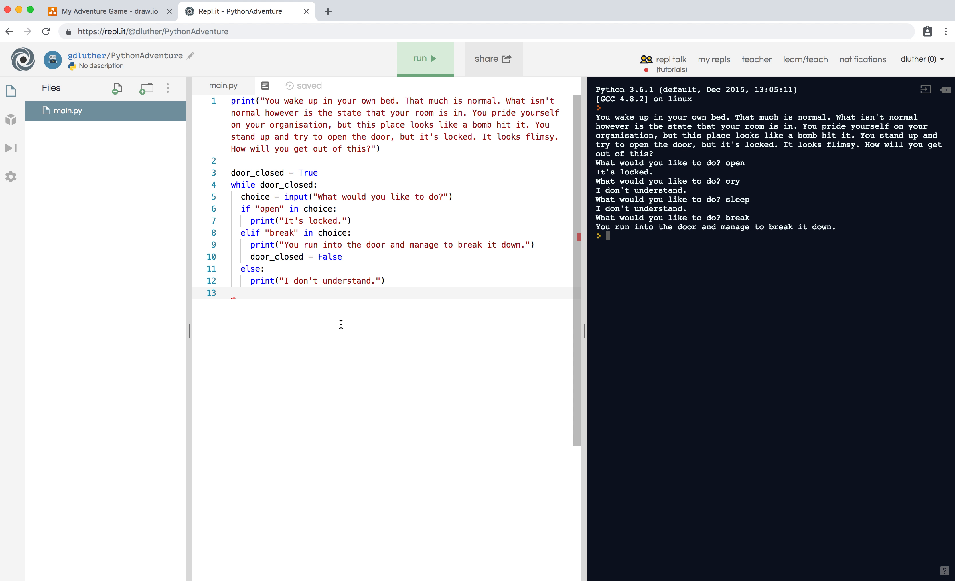